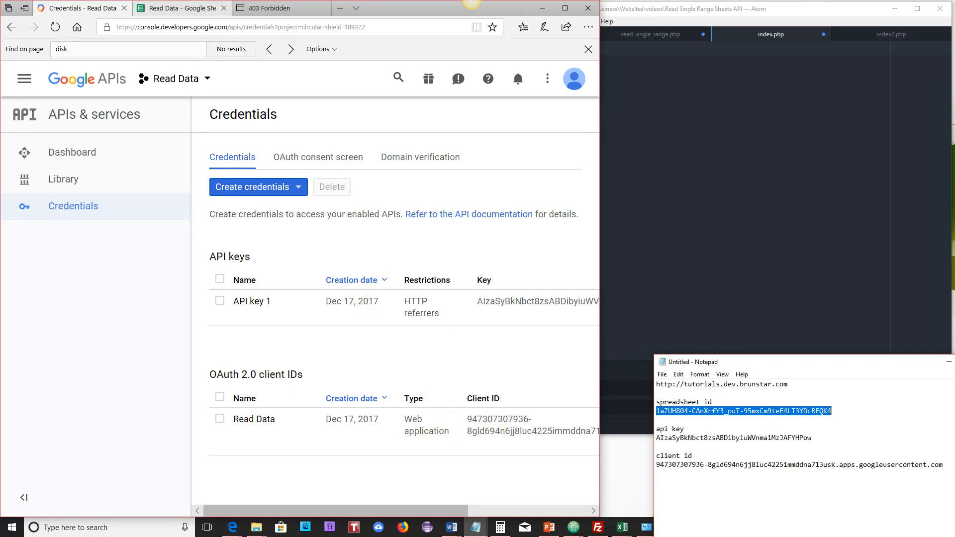
# Find the Google Sheets API in the Cloud Console library and open its tutorials and documentation.
pyautogui.click(176, 8)
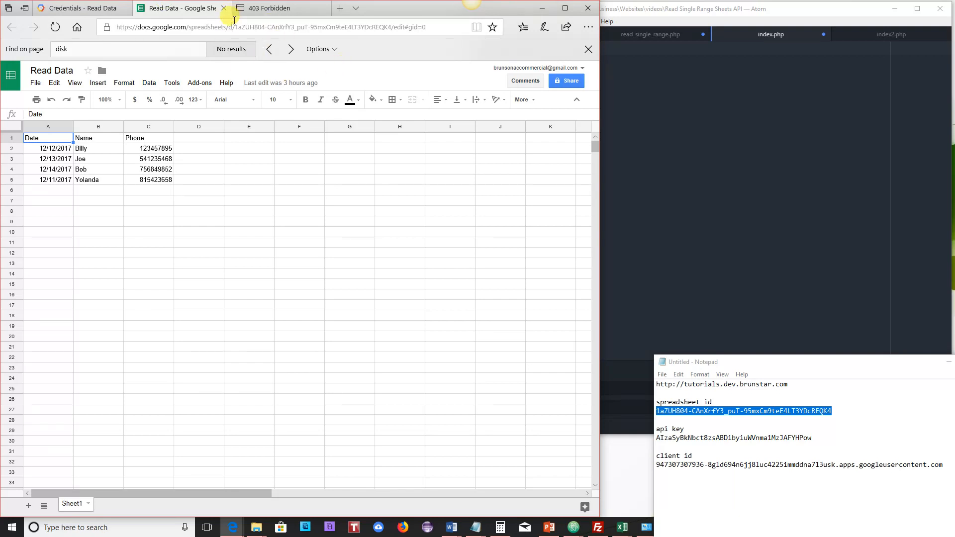
pyautogui.doubleClick(296, 27)
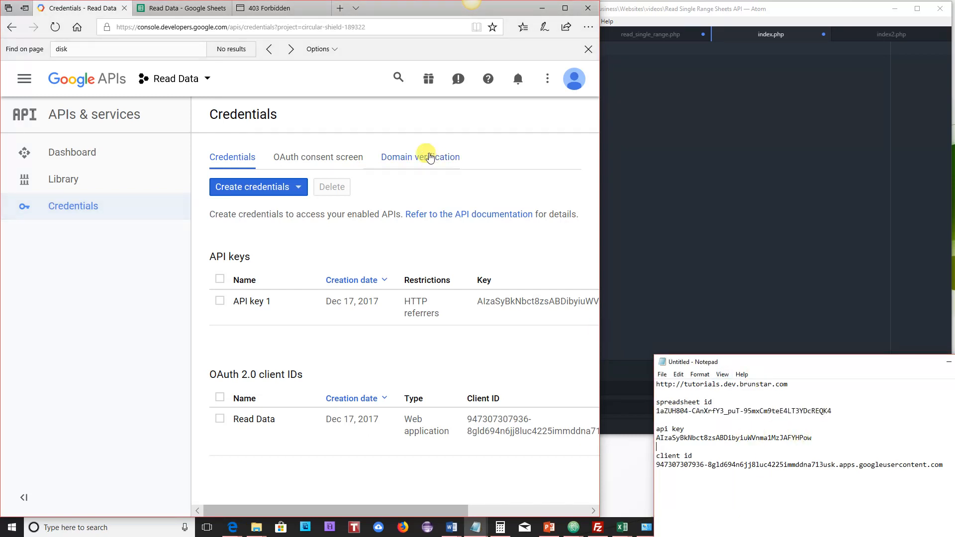
pyautogui.moveTo(63, 179)
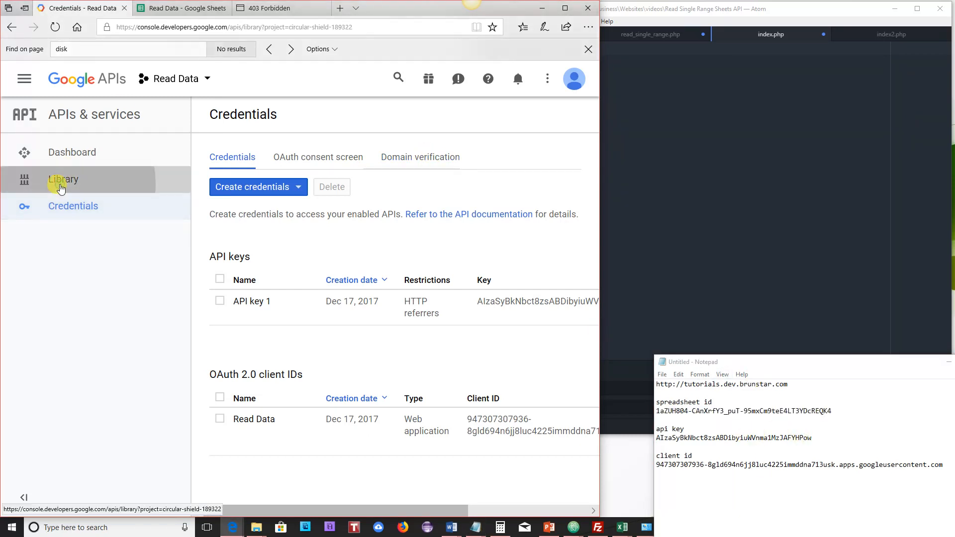
pyautogui.click(63, 179)
pyautogui.write('sheets')
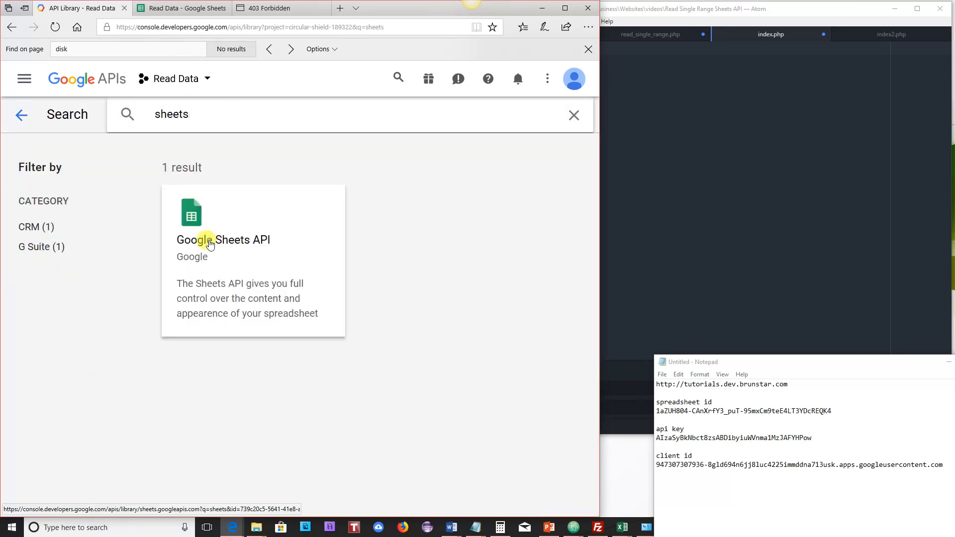
pyautogui.click(223, 239)
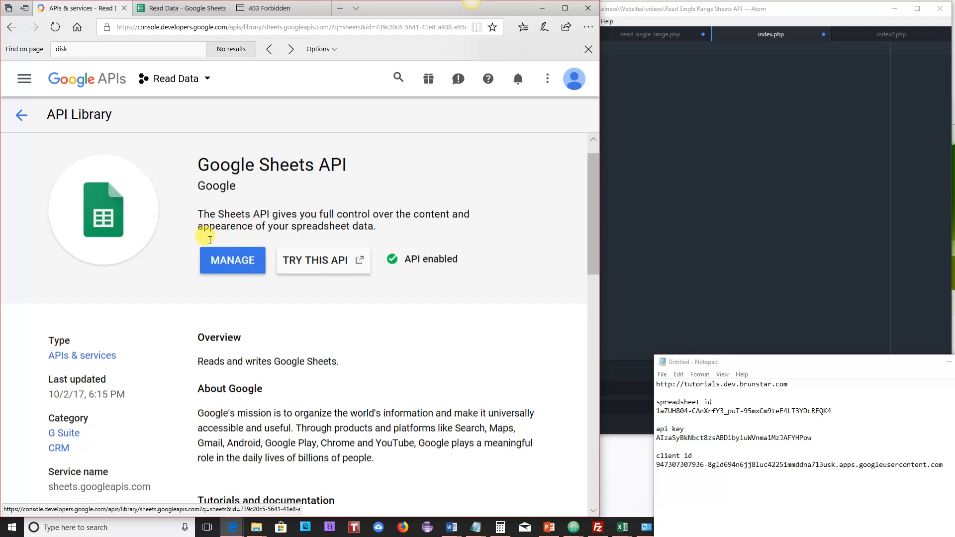
pyautogui.scroll(-3)
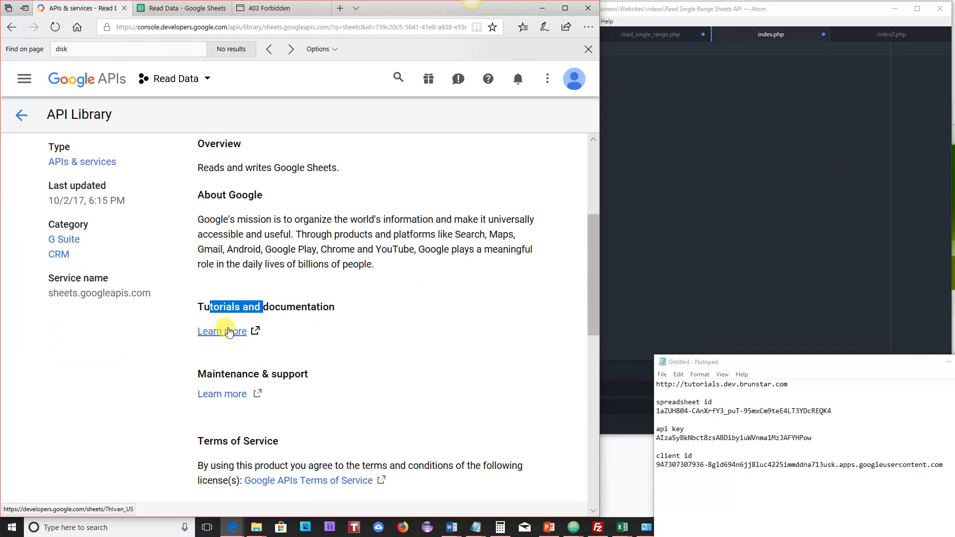
pyautogui.click(221, 331)
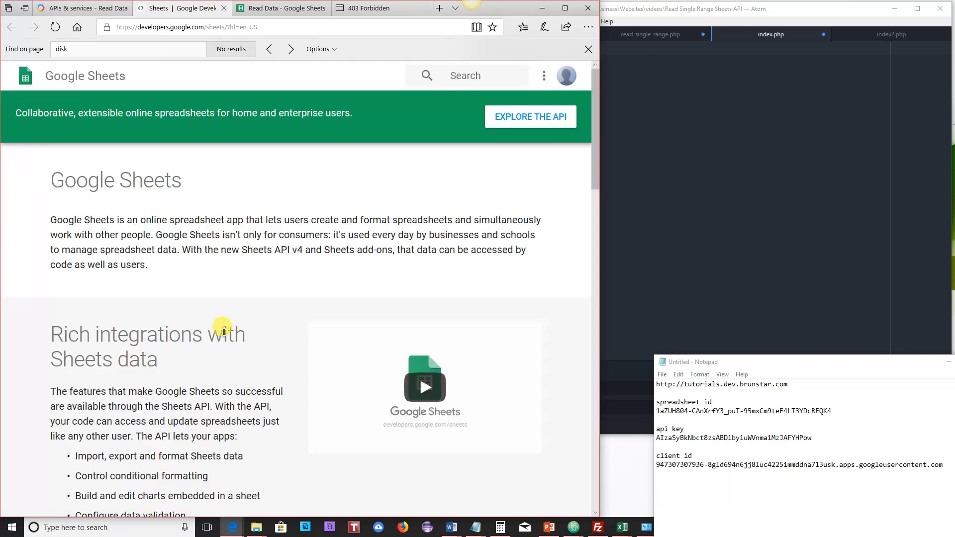
# Go from the Sheets API overview to its API reference.
pyautogui.click(530, 117)
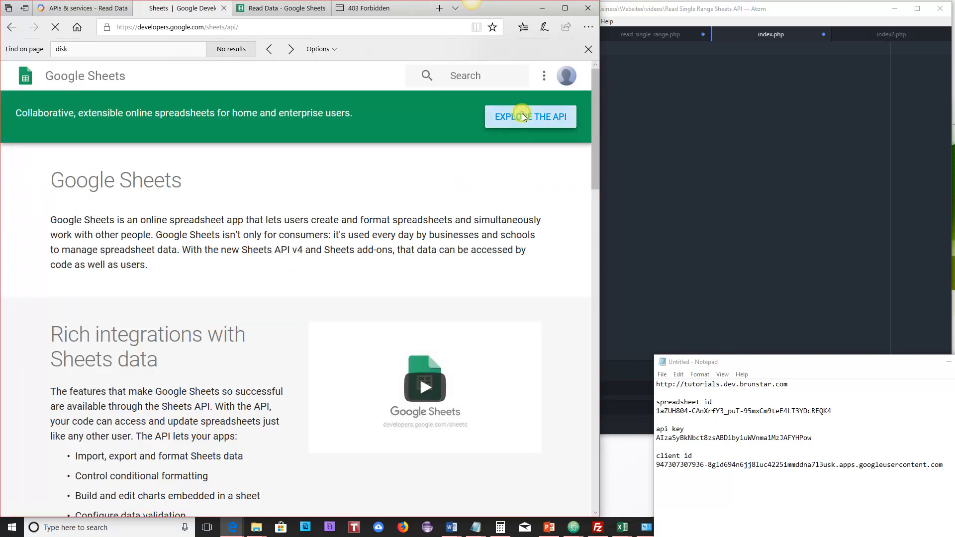
pyautogui.click(529, 116)
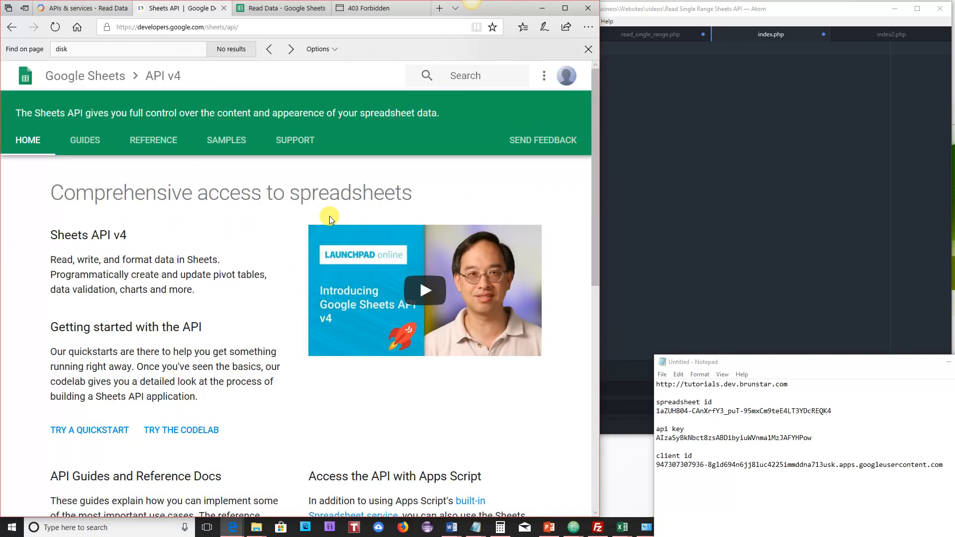
pyautogui.click(153, 141)
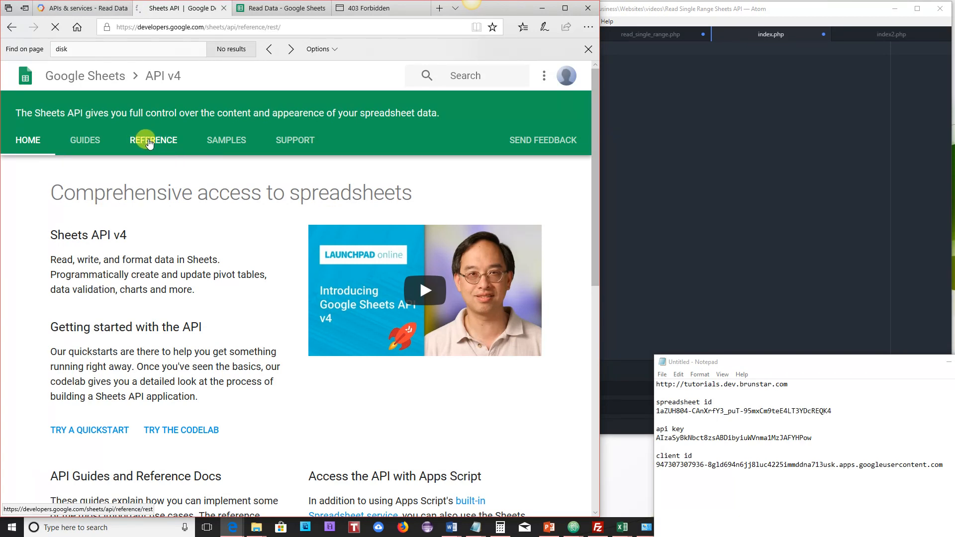
pyautogui.click(153, 139)
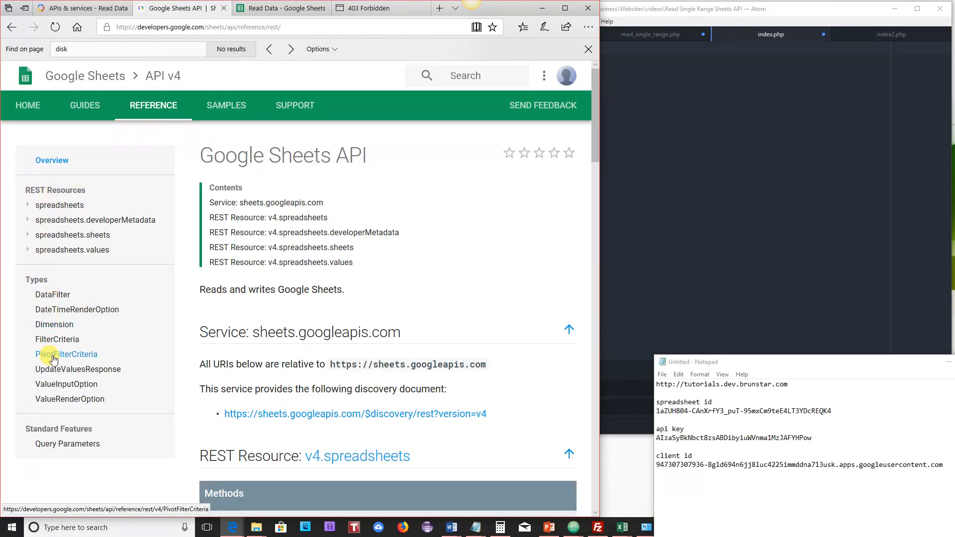
pyautogui.scroll(-3)
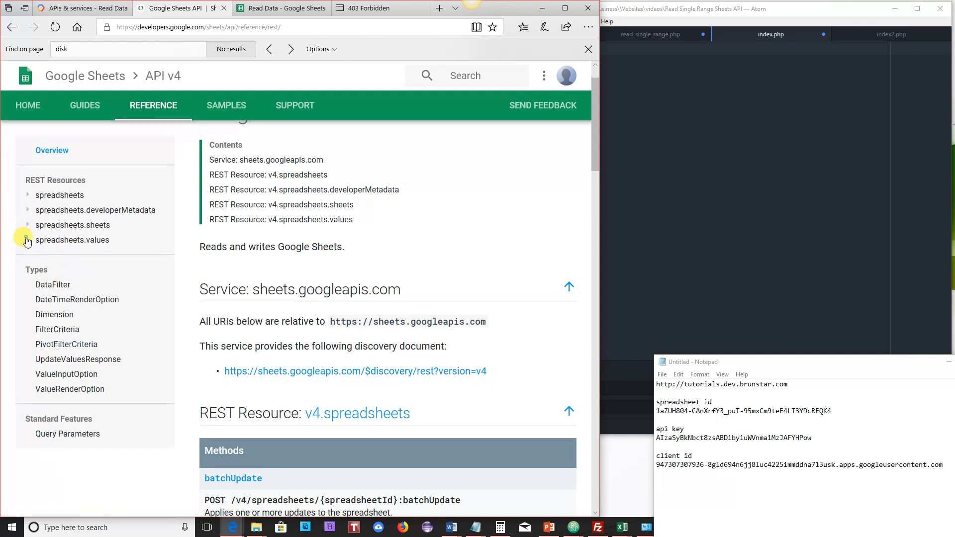
# Open spreadsheets.values get and select the browser JavaScript code sample.
pyautogui.click(27, 239)
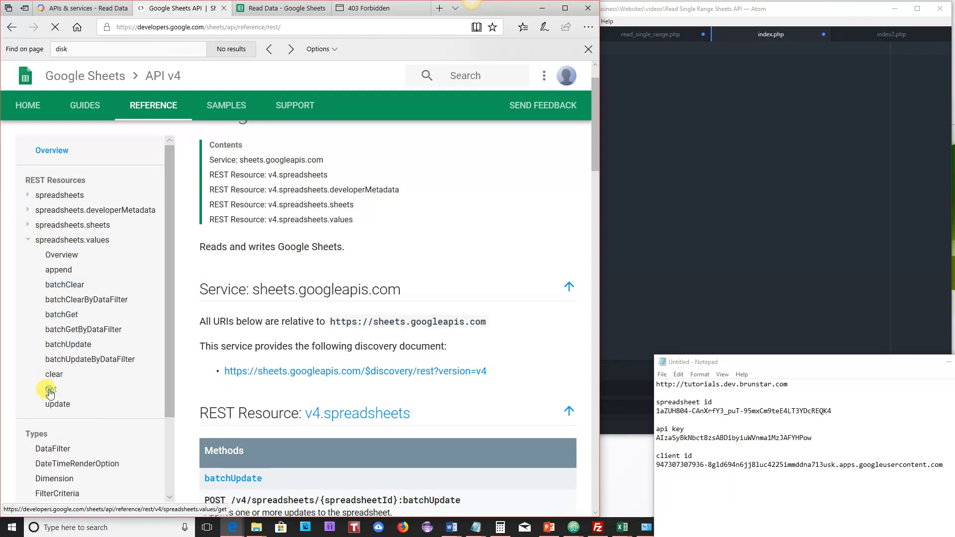
pyautogui.click(52, 389)
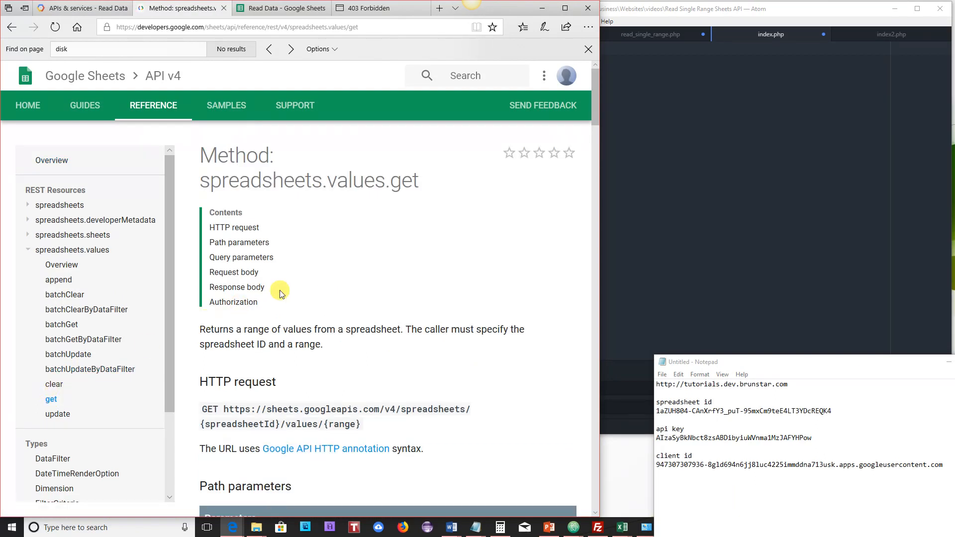
pyautogui.scroll(-3)
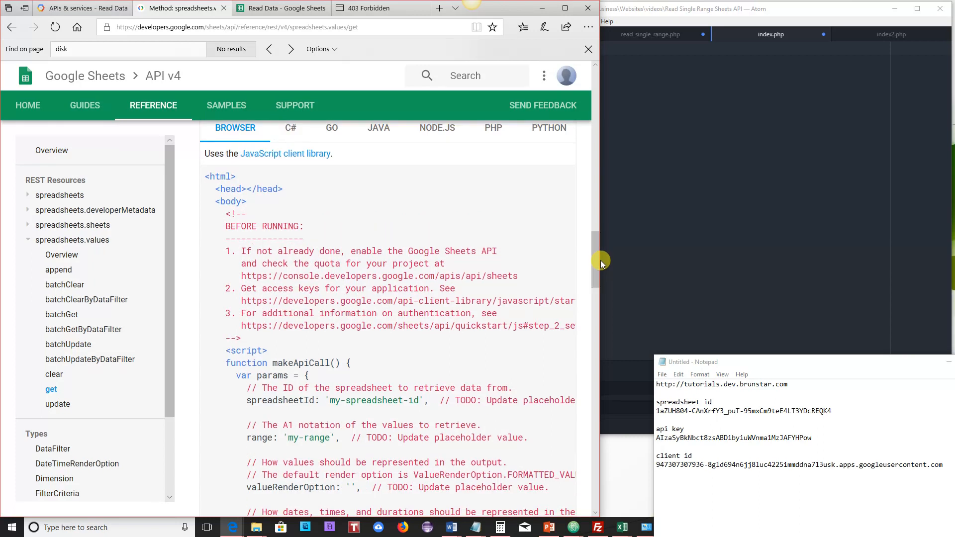
pyautogui.moveTo(205, 176); pyautogui.dragTo(281, 188)
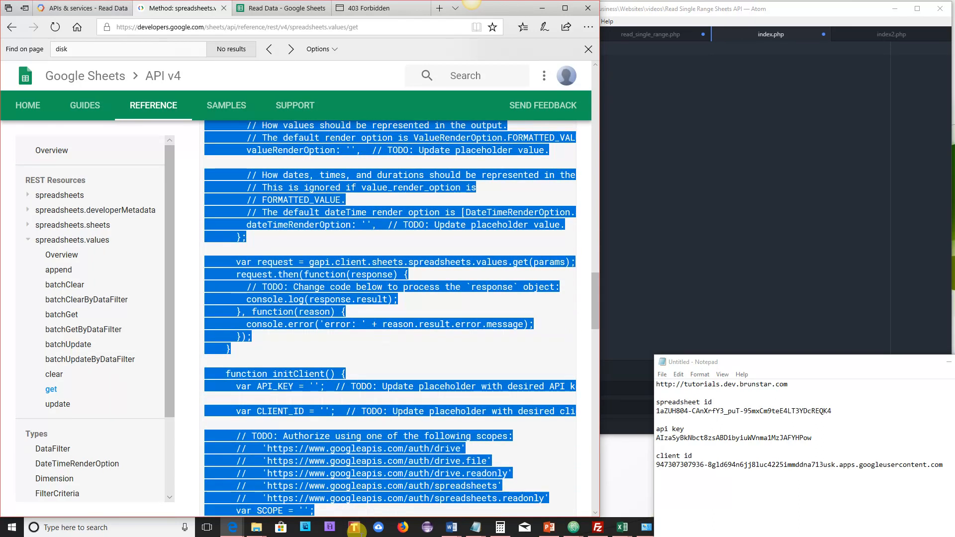
pyautogui.scroll(-3)
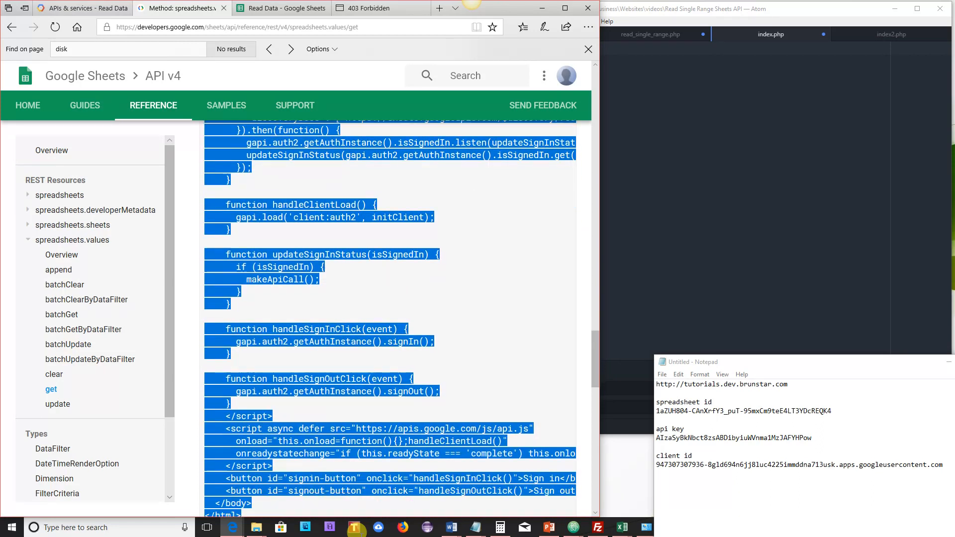
pyautogui.scroll(-3)
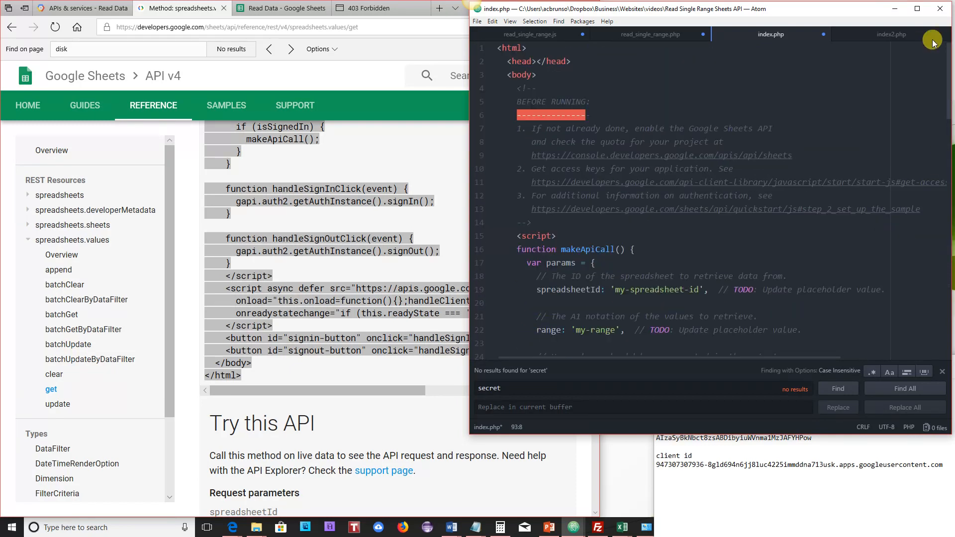
# Select the 'my-spreadsheet-id' placeholder in the pasted sample for replacement with the real ID.
pyautogui.scroll(-3)
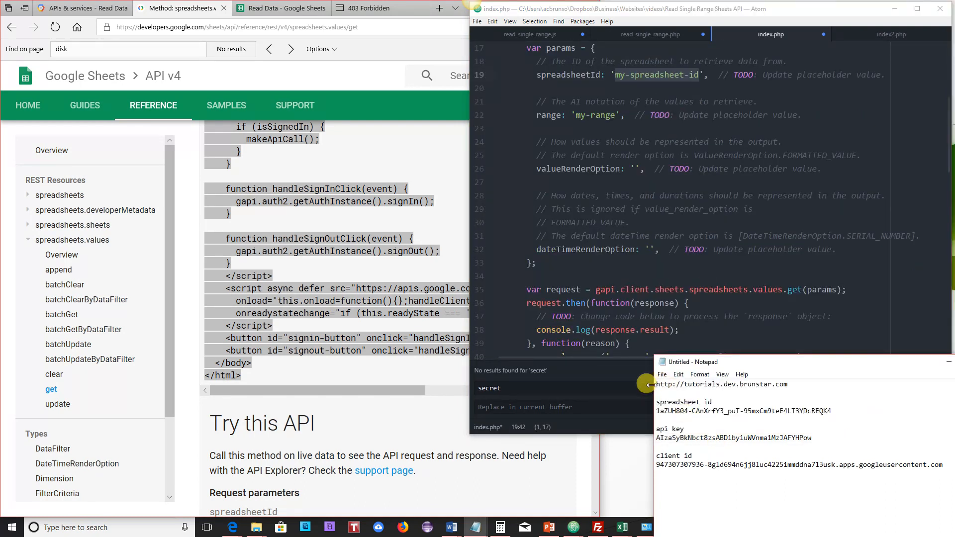
pyautogui.doubleClick(743, 410)
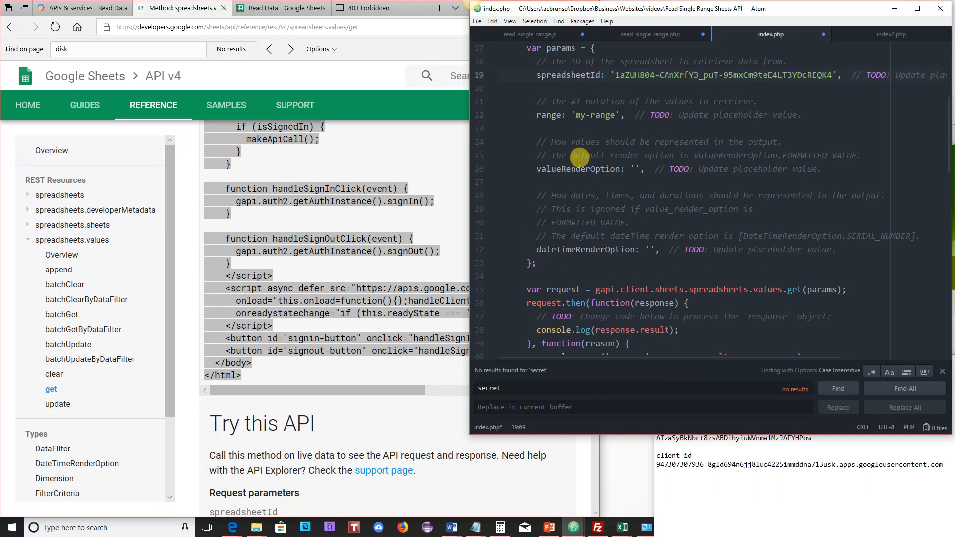
# Set the range to 'Sheet1', comment out the render option lines, and scroll down to initClient.
pyautogui.doubleClick(598, 115)
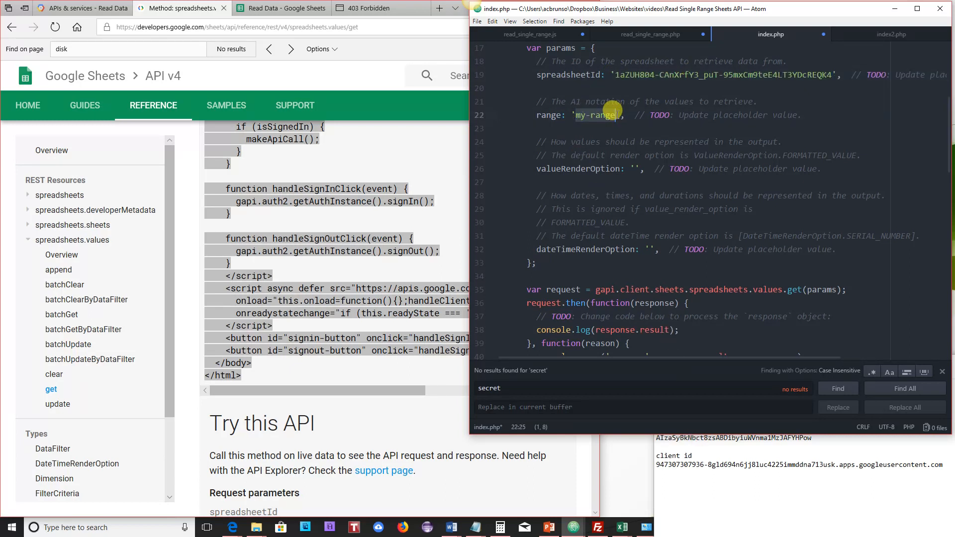
pyautogui.write('Sheet1')
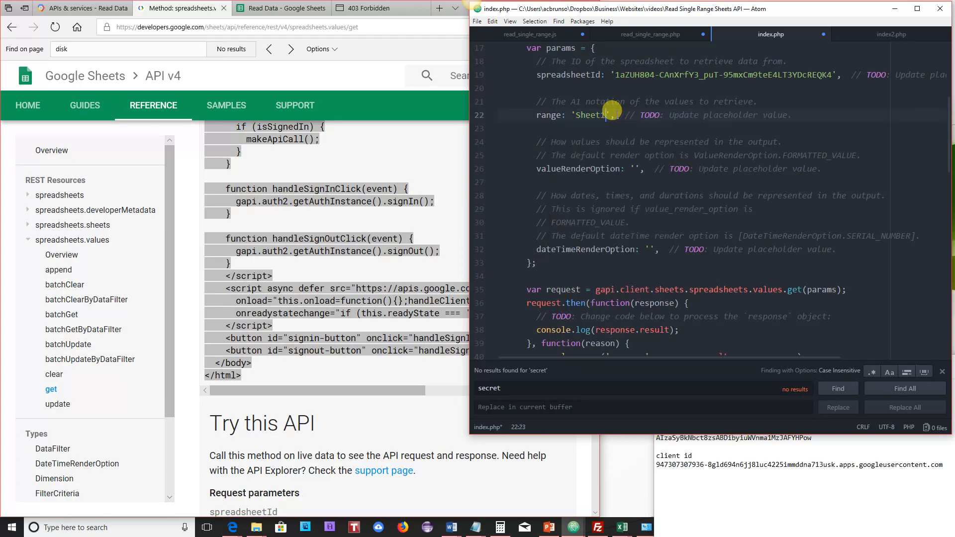
pyautogui.click(536, 169)
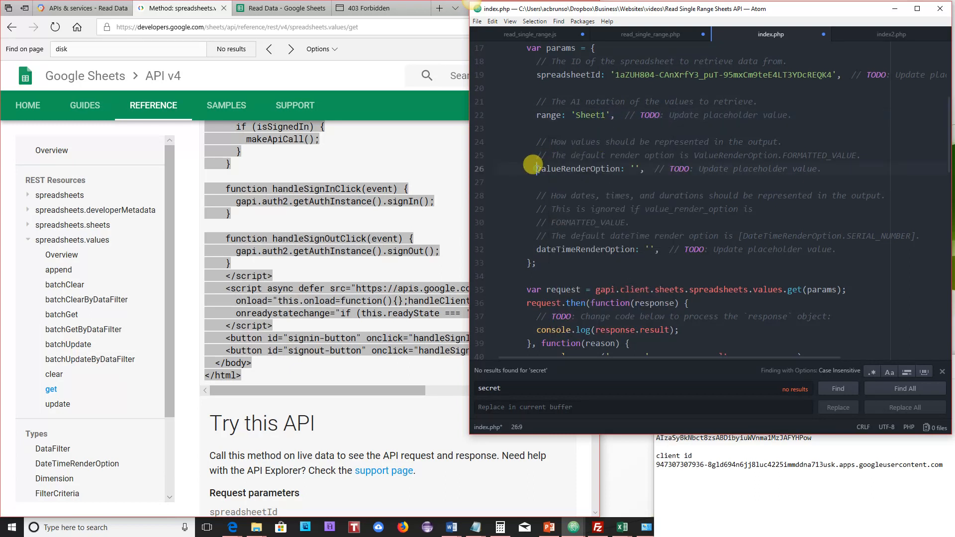
pyautogui.write('//')
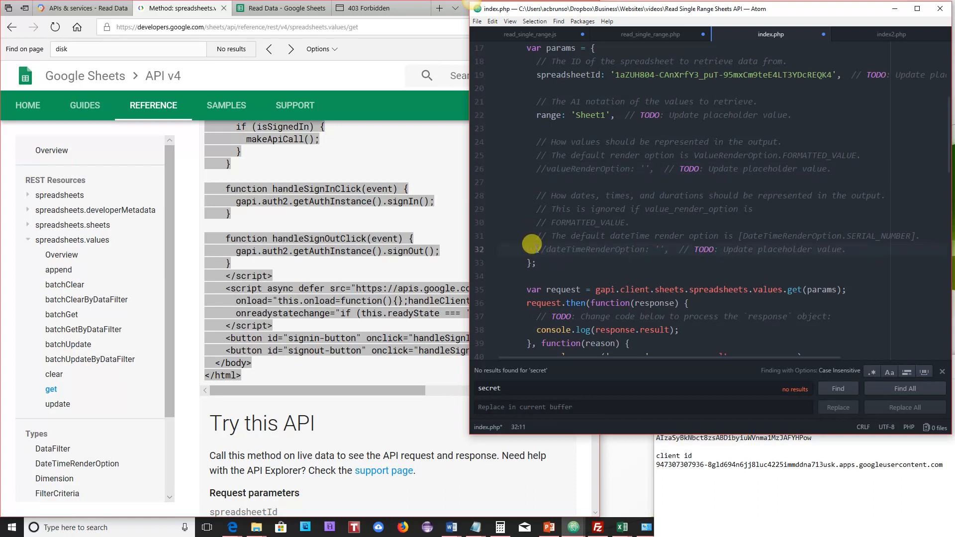
pyautogui.scroll(-3)
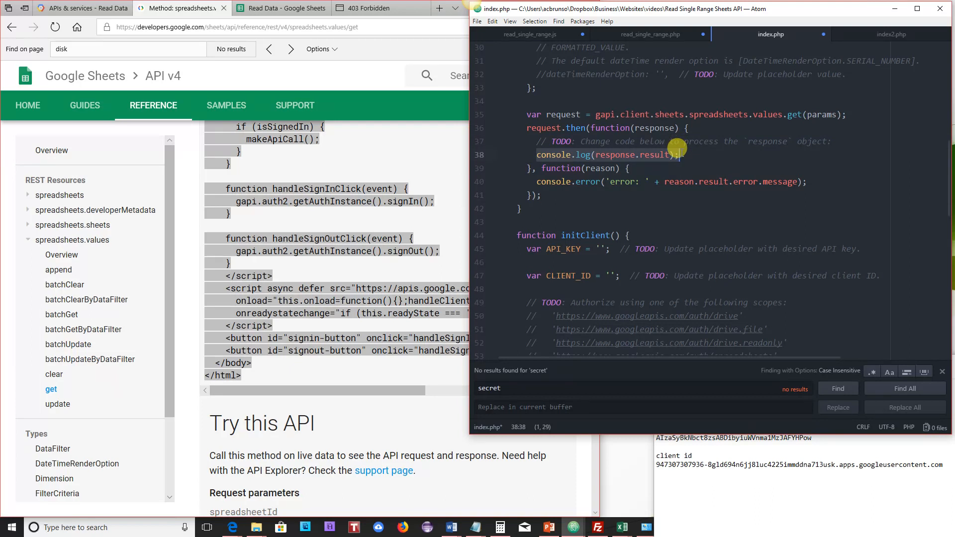
pyautogui.scroll(-3)
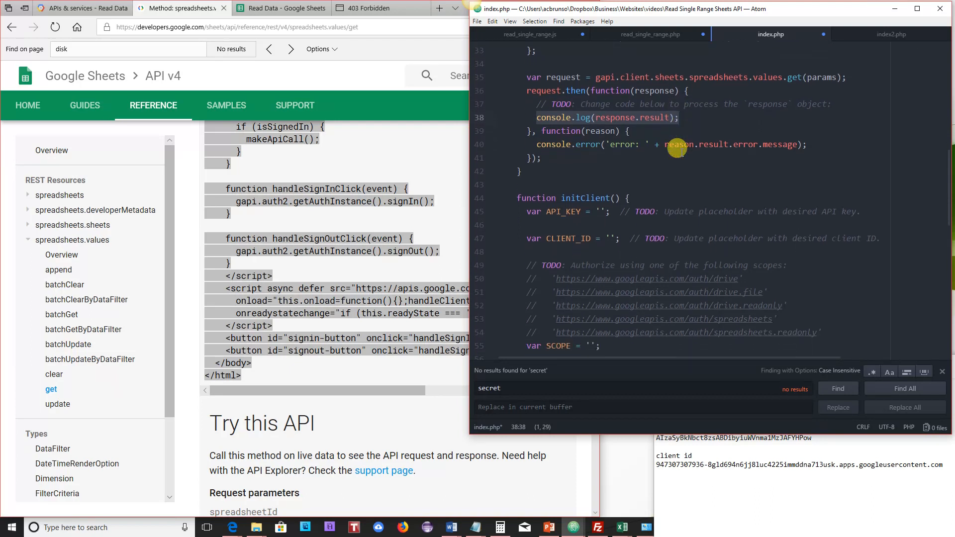
pyautogui.scroll(-3)
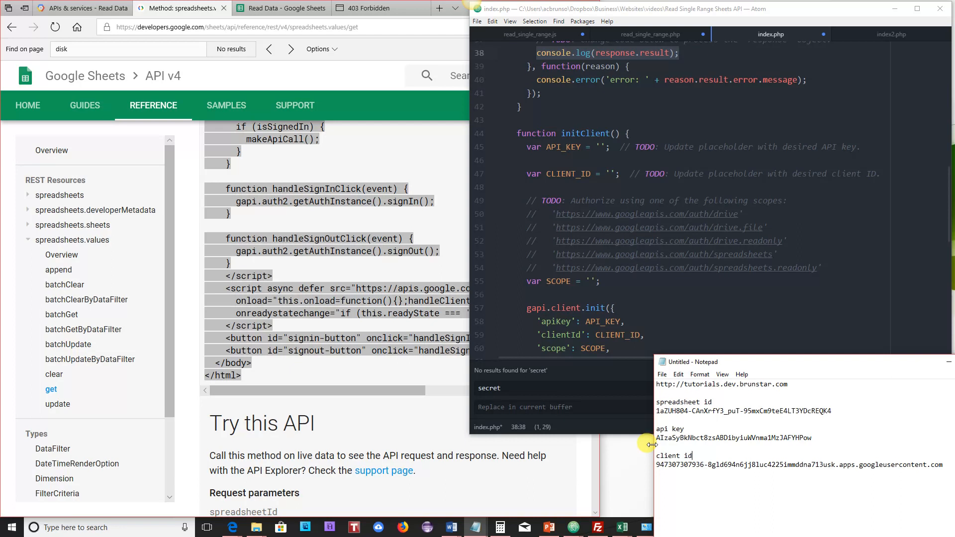
# Copy the API key from the notes into API_KEY, then scroll down the code.
pyautogui.moveTo(657, 437); pyautogui.dragTo(813, 437)
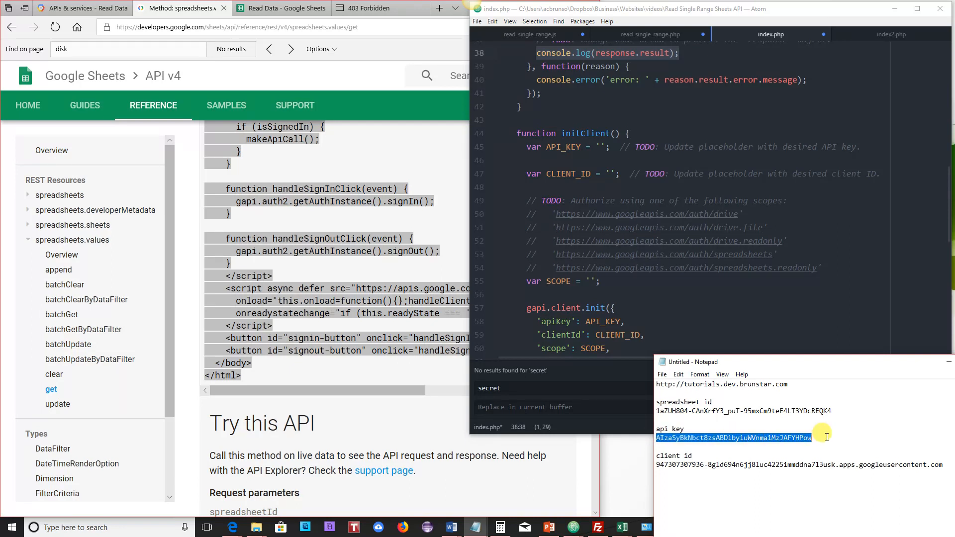
pyautogui.moveTo(594, 146)
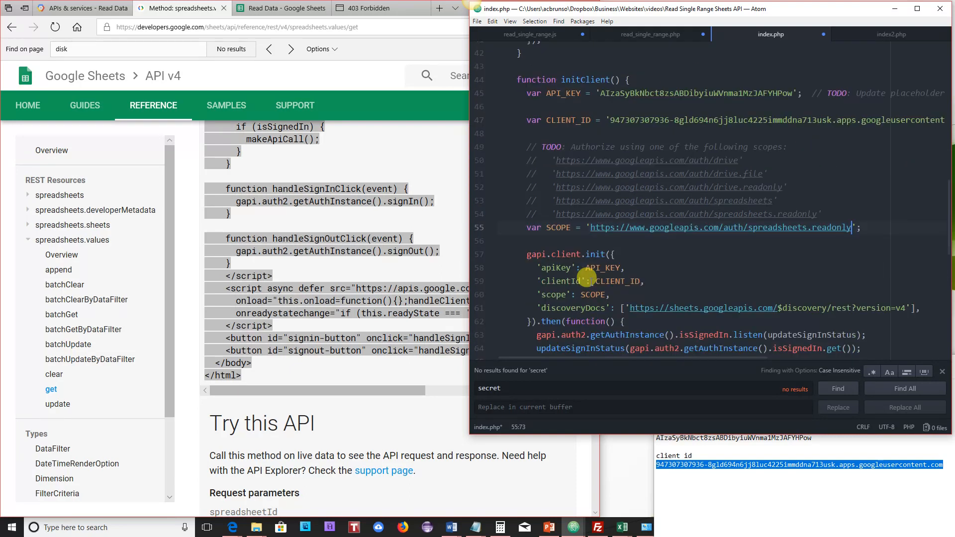
pyautogui.scroll(-3)
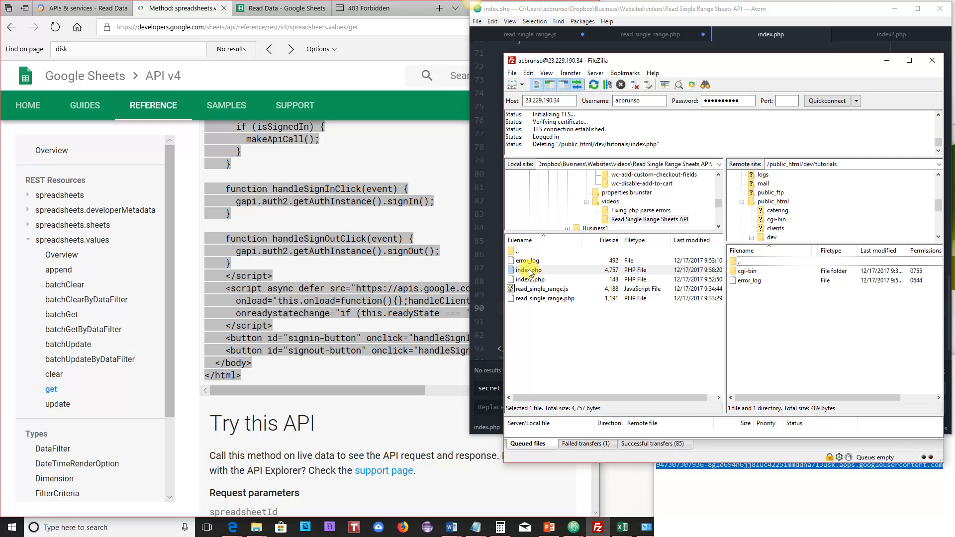
# Upload index.php from the local pane to /public_html/dev/tutorials.
pyautogui.doubleClick(529, 269)
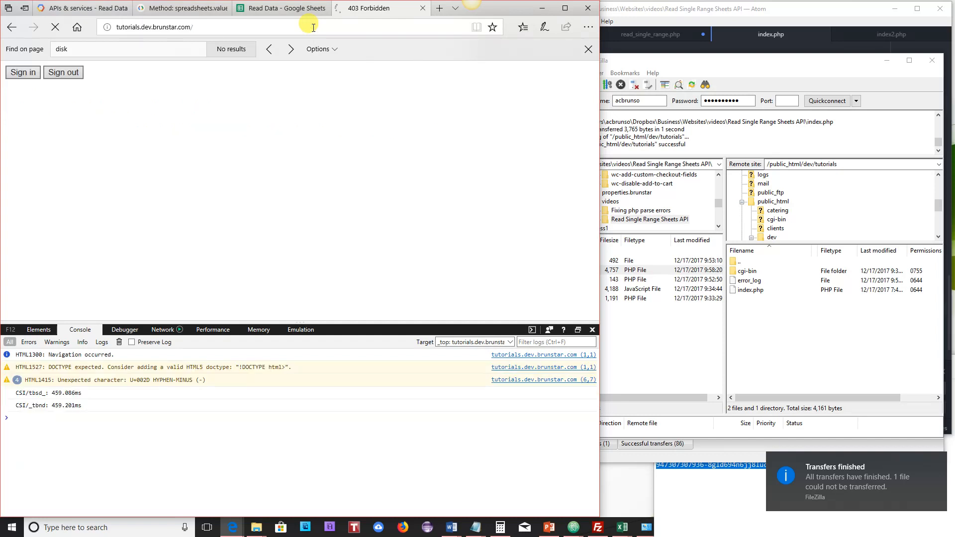
# Sign in on the page and expand the logged response, its values array and first row.
pyautogui.click(22, 72)
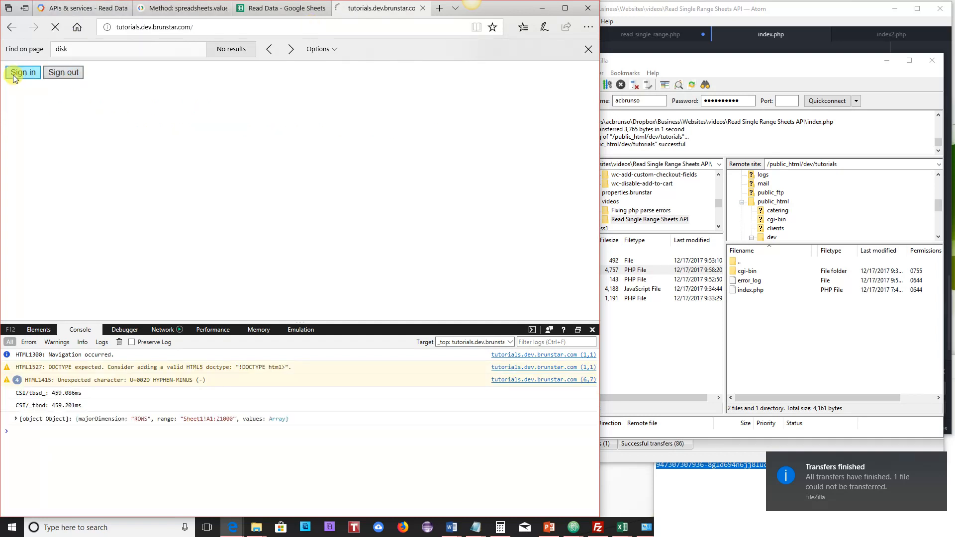
pyautogui.click(22, 71)
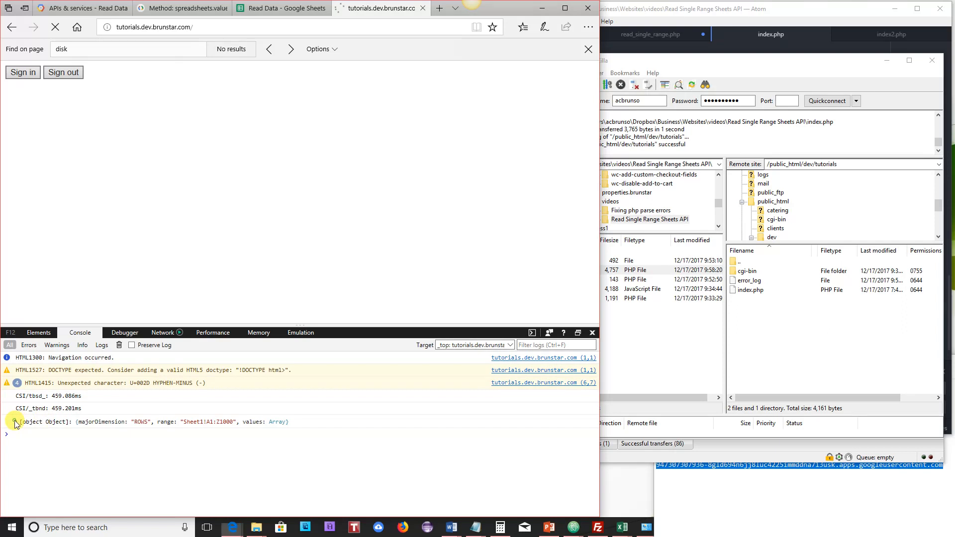
pyautogui.click(15, 421)
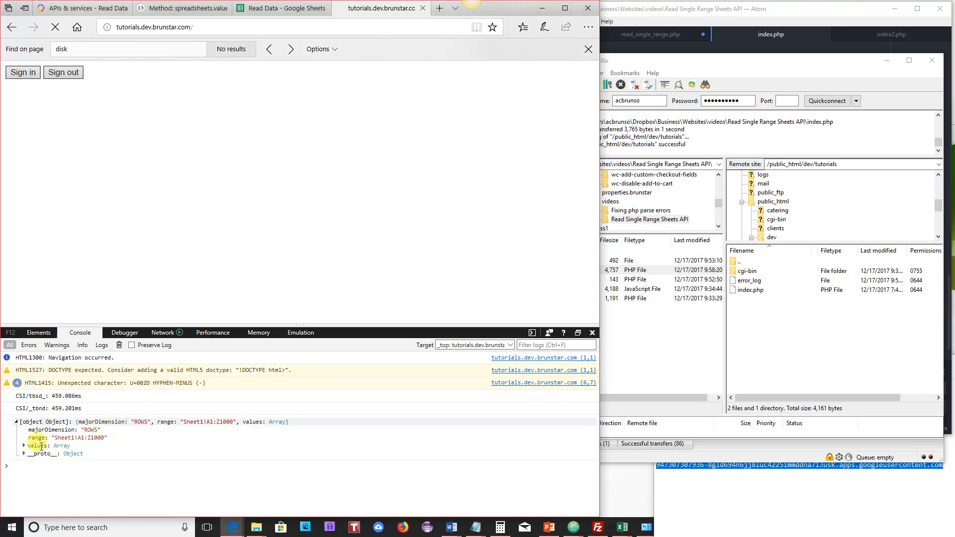
pyautogui.click(24, 445)
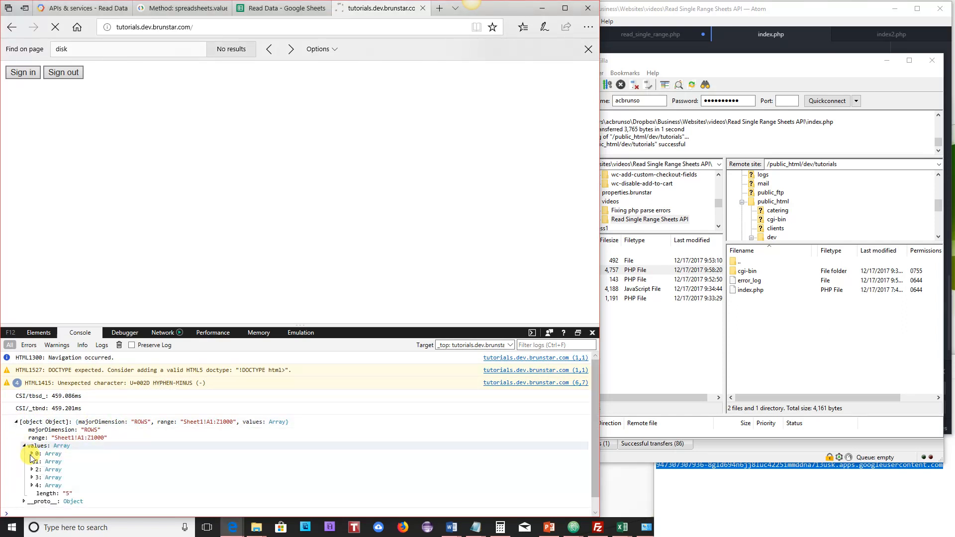
pyautogui.click(32, 453)
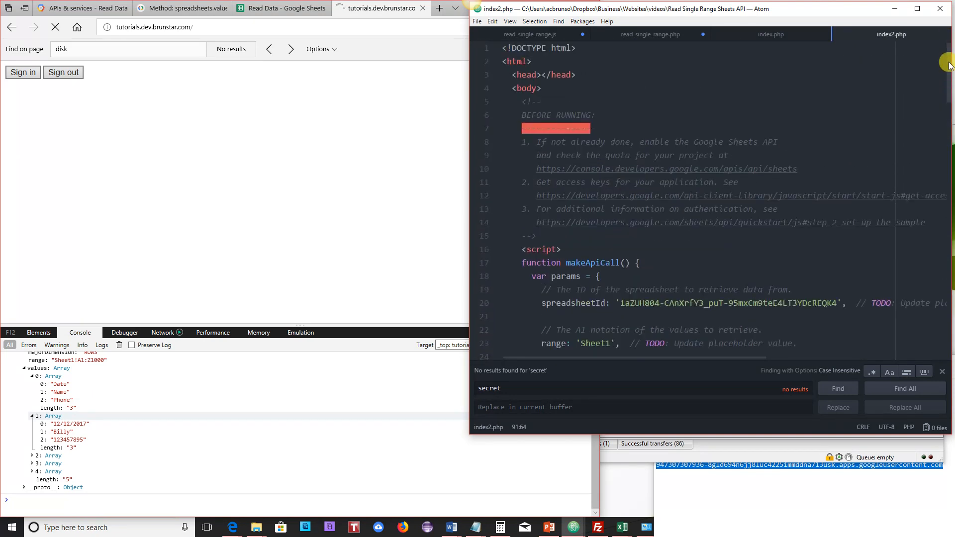
pyautogui.scroll(-3)
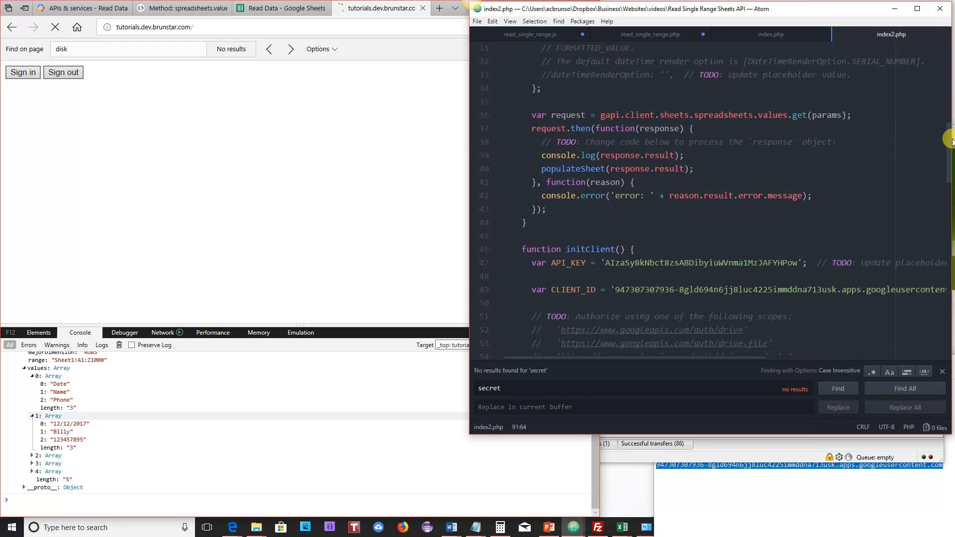
pyautogui.click(606, 154)
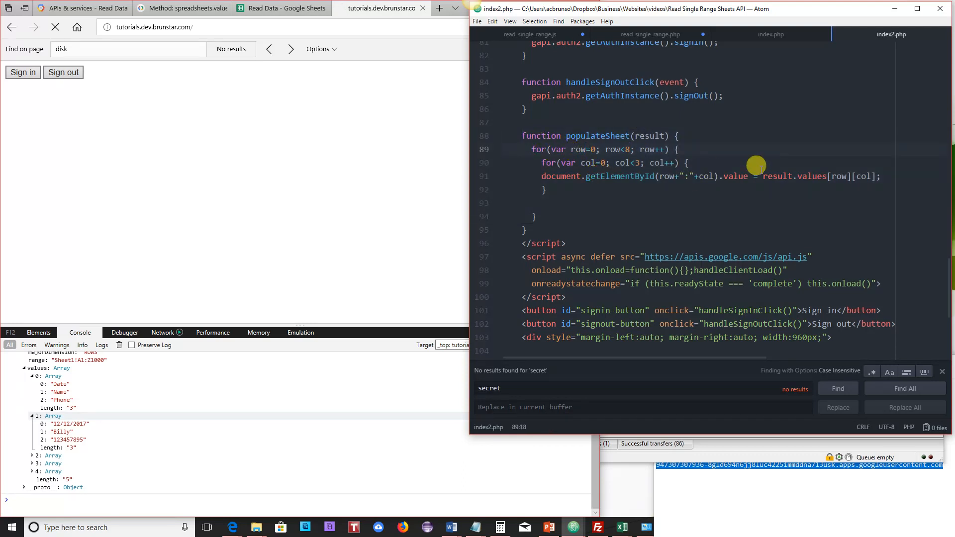
pyautogui.click(629, 176)
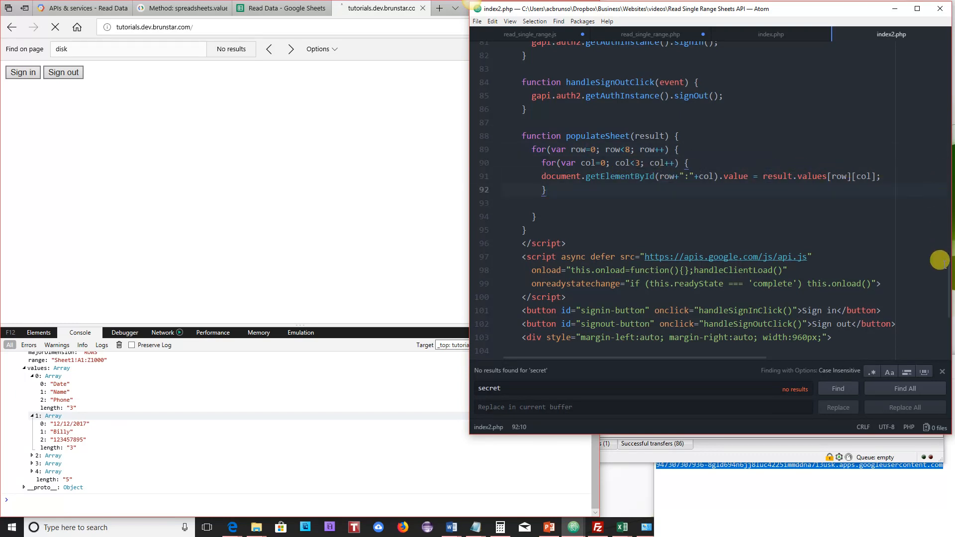
pyautogui.scroll(-3)
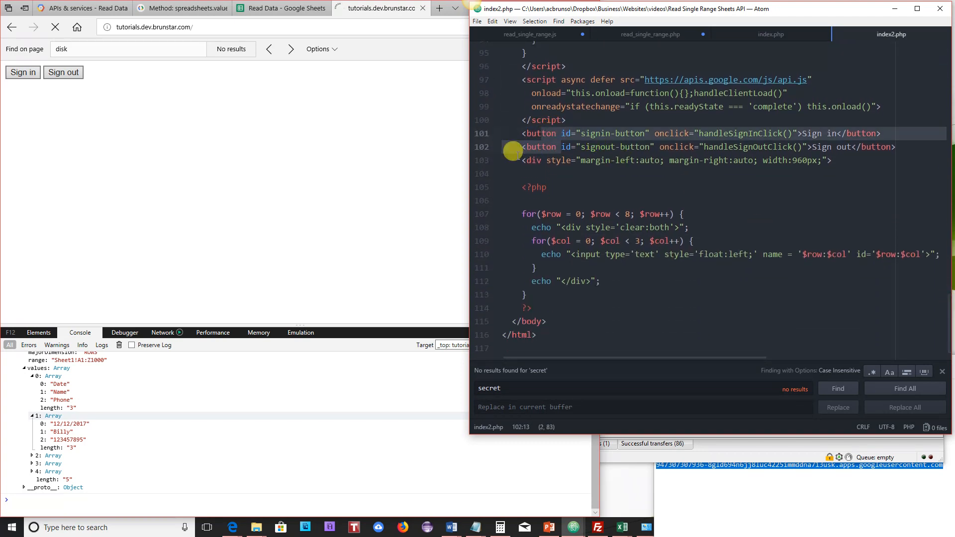
# Select the buttons and PHP input-grid code in index2.php for copying.
pyautogui.click(551, 281)
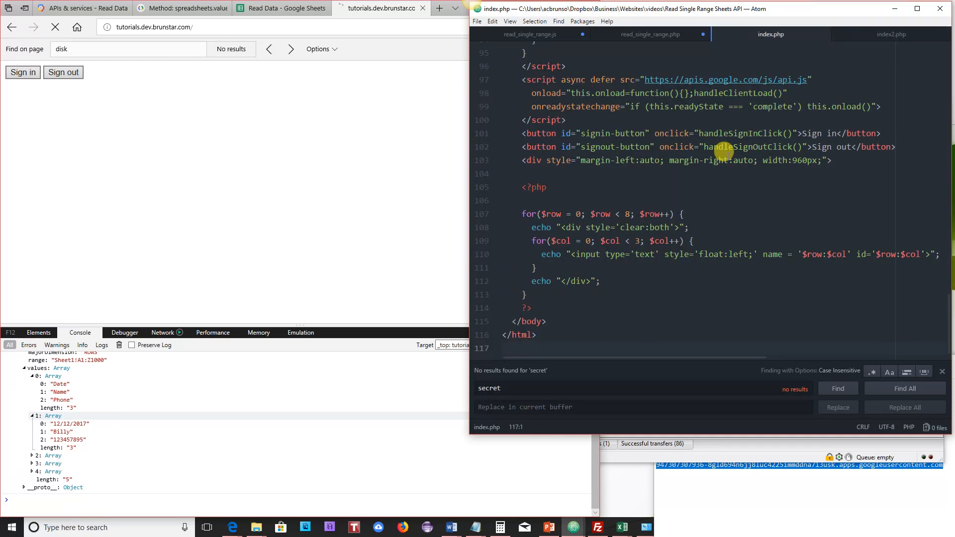
# Re-upload the updated index.php to the tutorials folder in FileZilla.
pyautogui.click(598, 527)
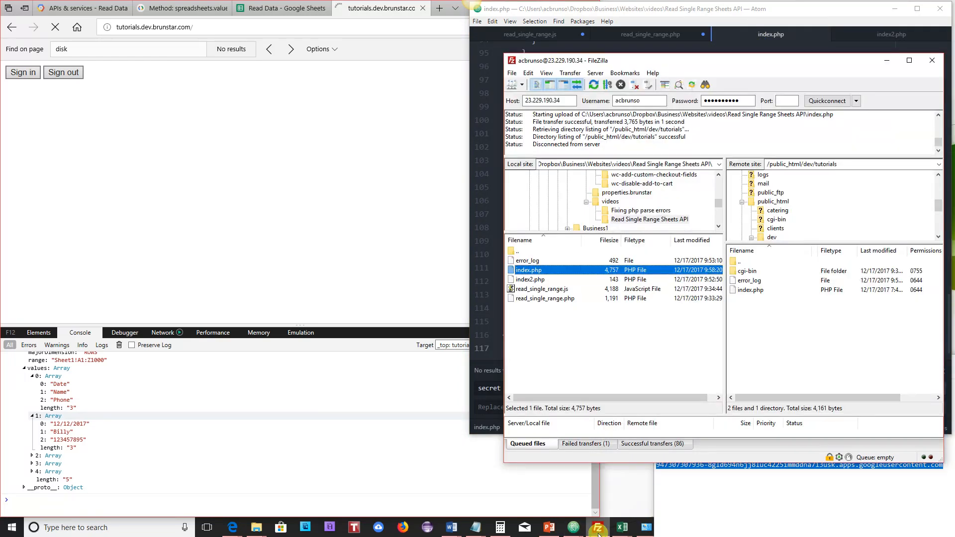
pyautogui.doubleClick(529, 270)
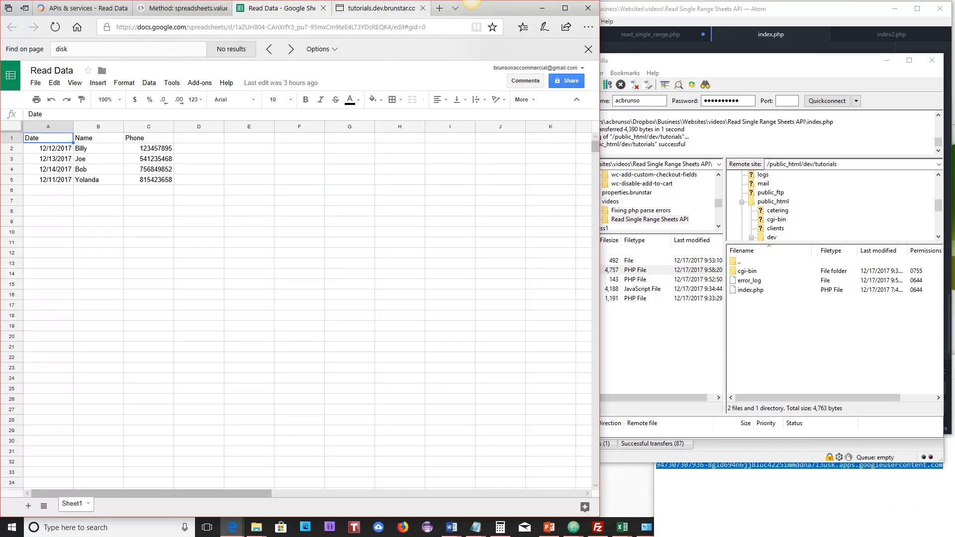
pyautogui.moveTo(105, 164)
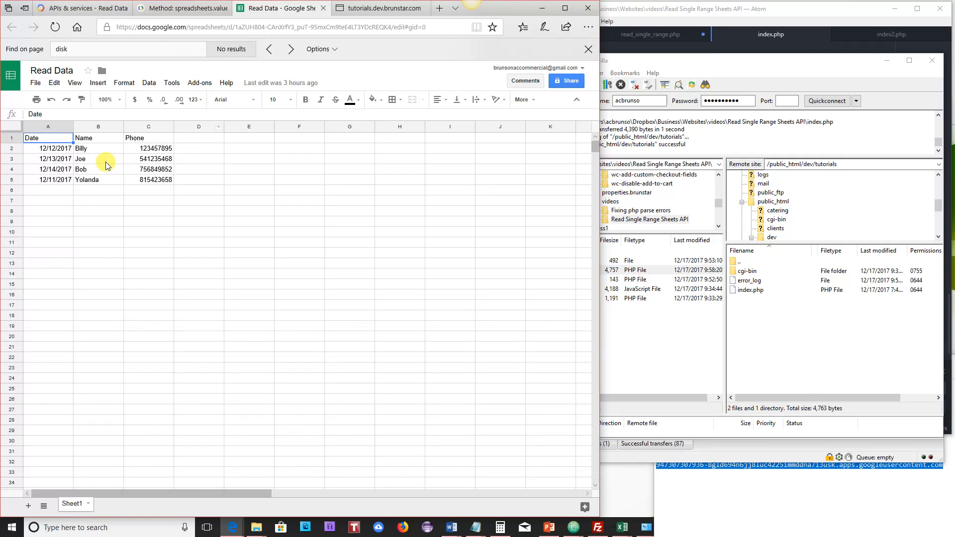
# Replace Billy in cell B2 with 'Hello'.
pyautogui.click(48, 148)
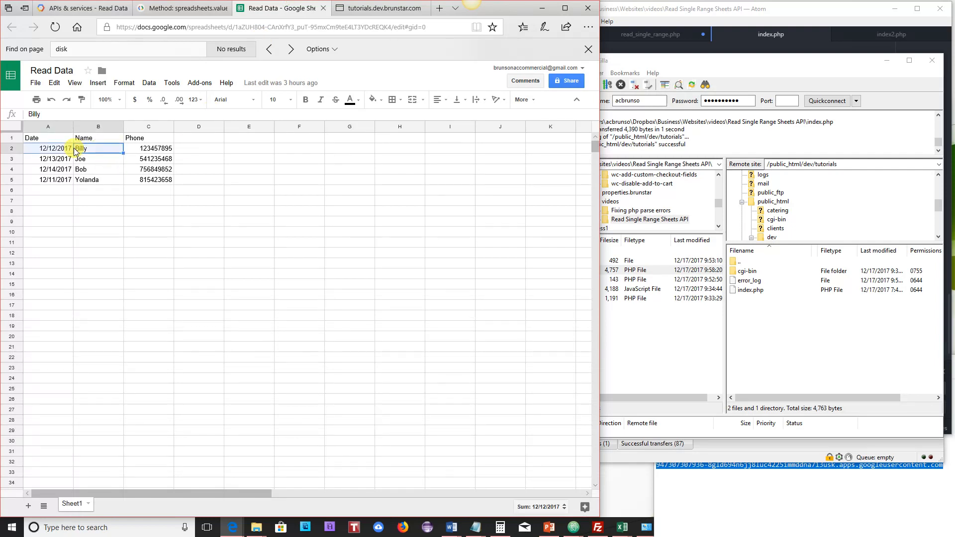
pyautogui.write('Hello')
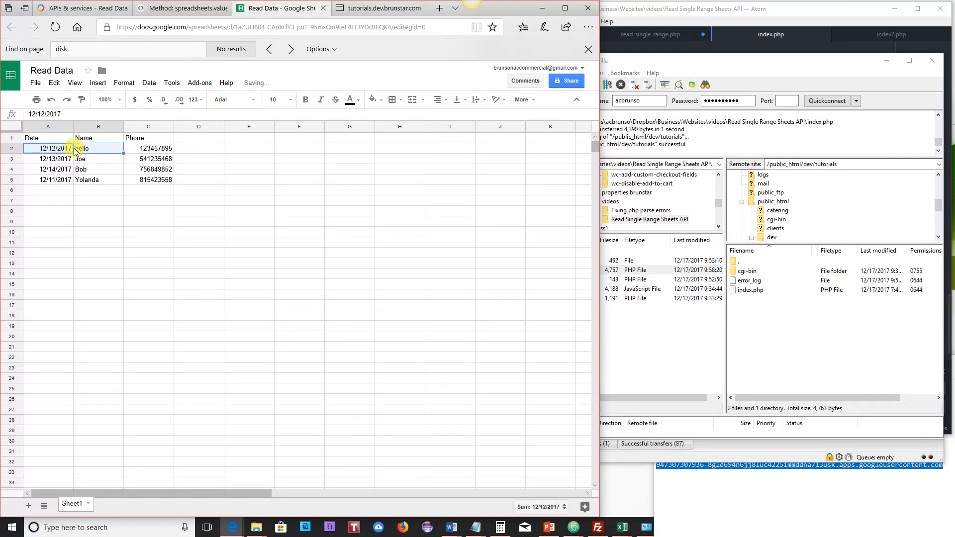